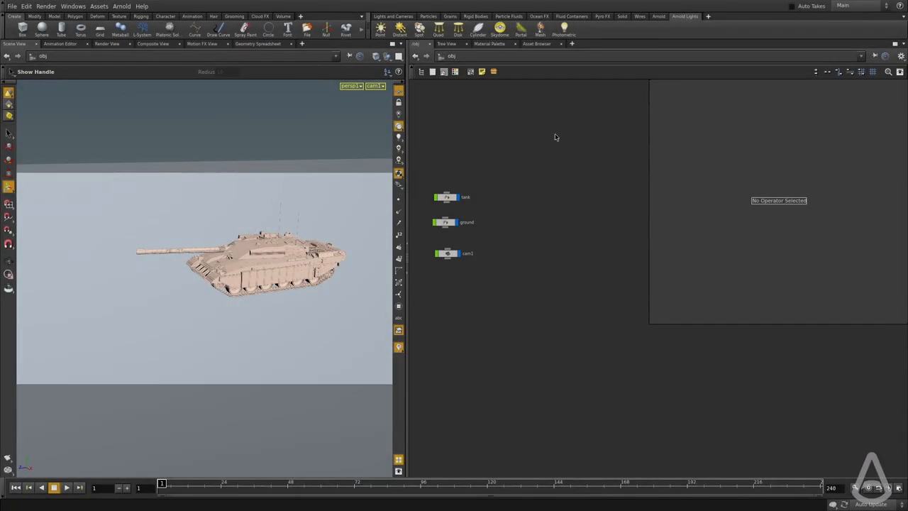
mouse_move(565, 30)
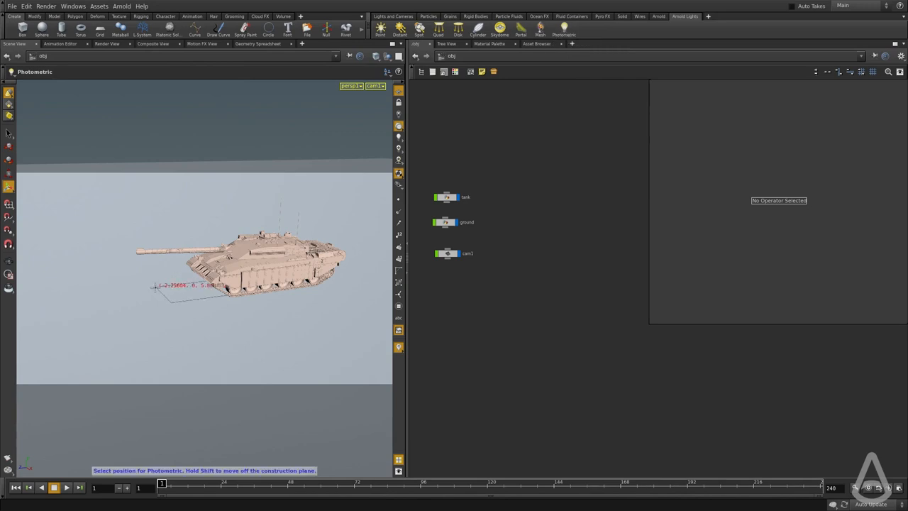
- Place the Arnold photometric light in the viewport beside the tank at ground level
left_click(150, 287)
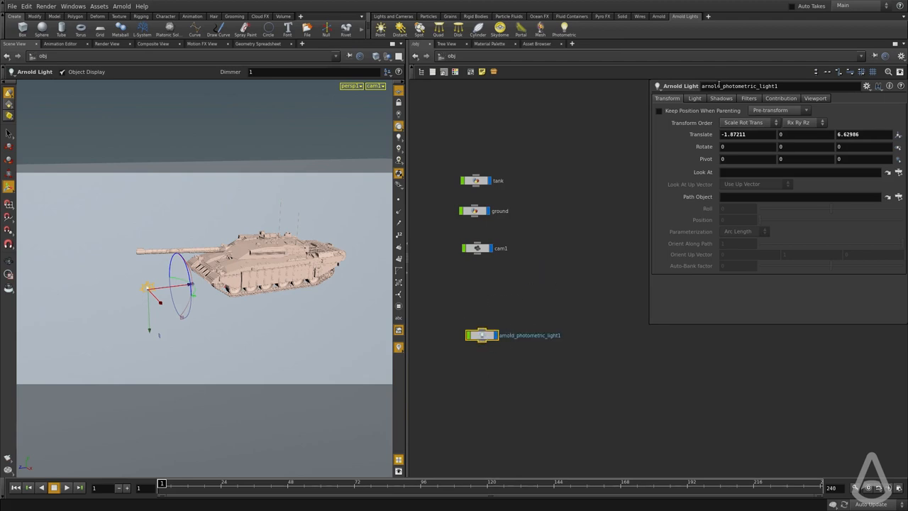
- Browse for a Photometry File from the light's Light parameters
left_click(696, 98)
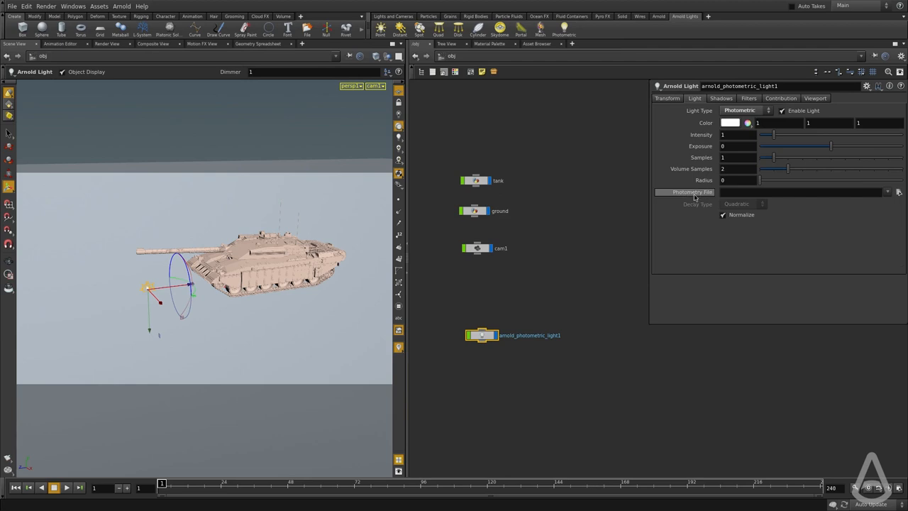
mouse_move(431, 255)
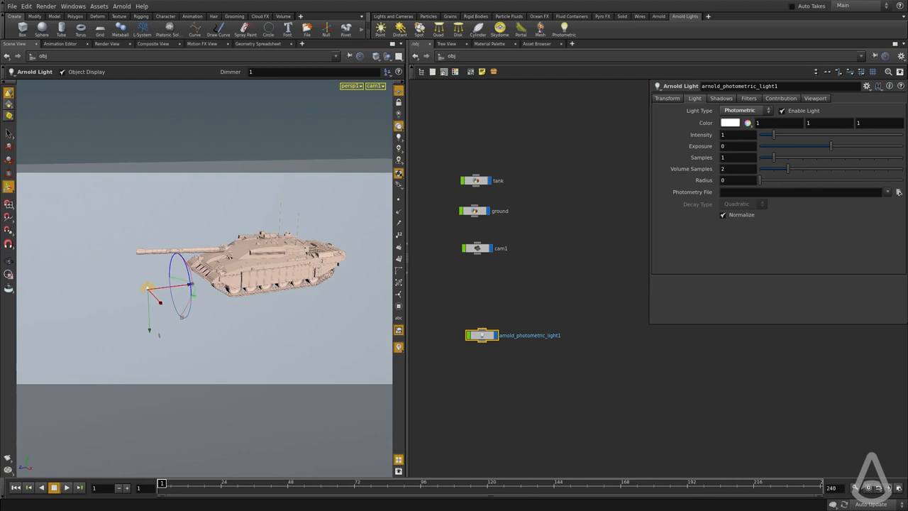
left_click(898, 191)
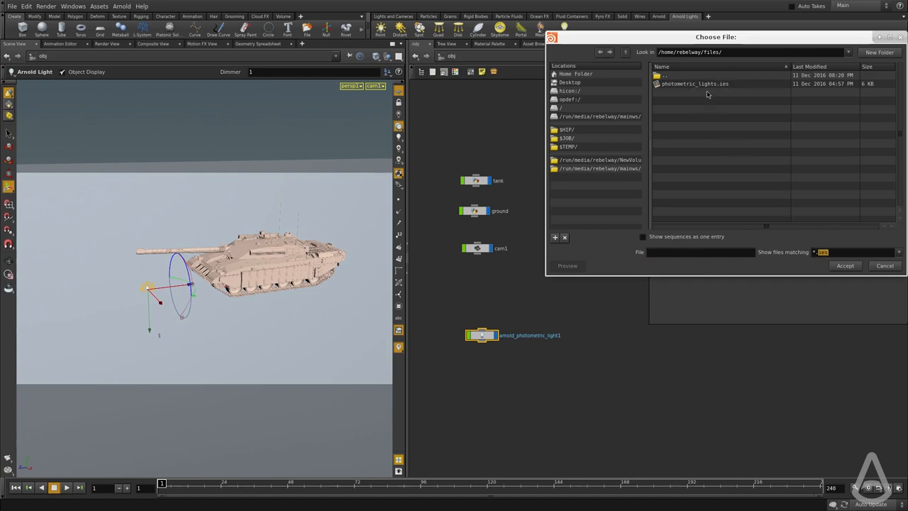
- Assign photometric_lights.ies as the light's photometry file
left_click(695, 84)
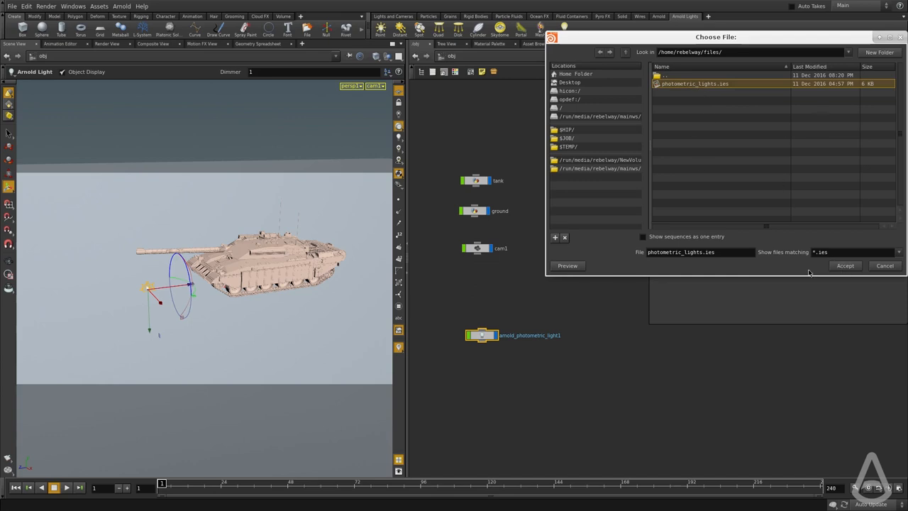
left_click(846, 265)
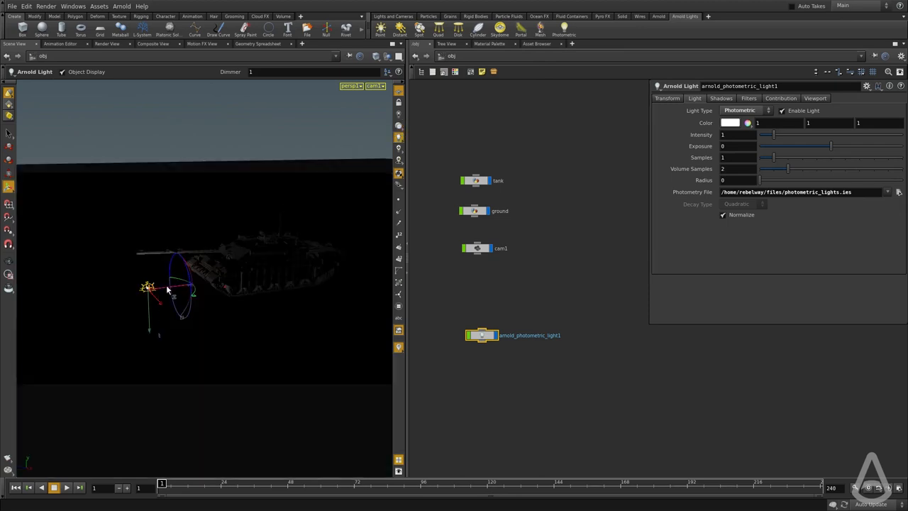
- Tumble the viewport to inspect the lit scene before rendering at intensity 1000
left_click_drag(170, 289, 99, 291)
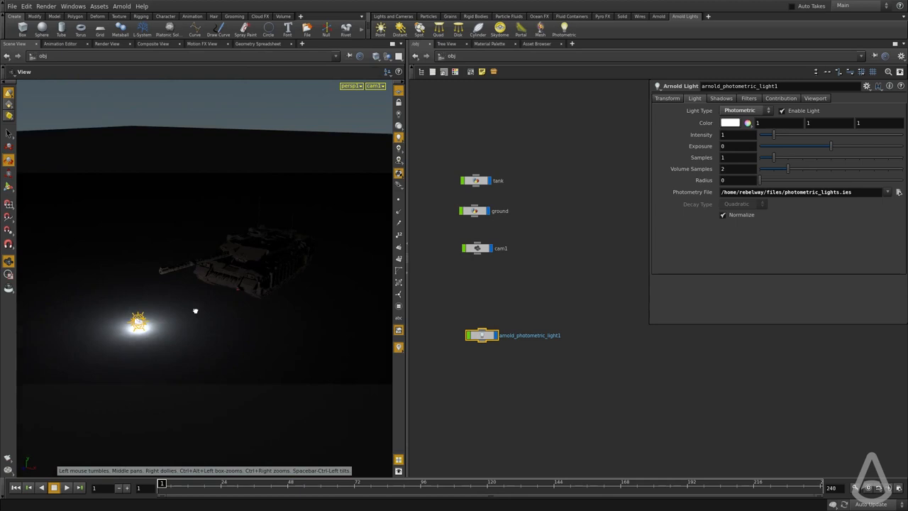
left_click_drag(196, 311, 167, 306)
type("000")
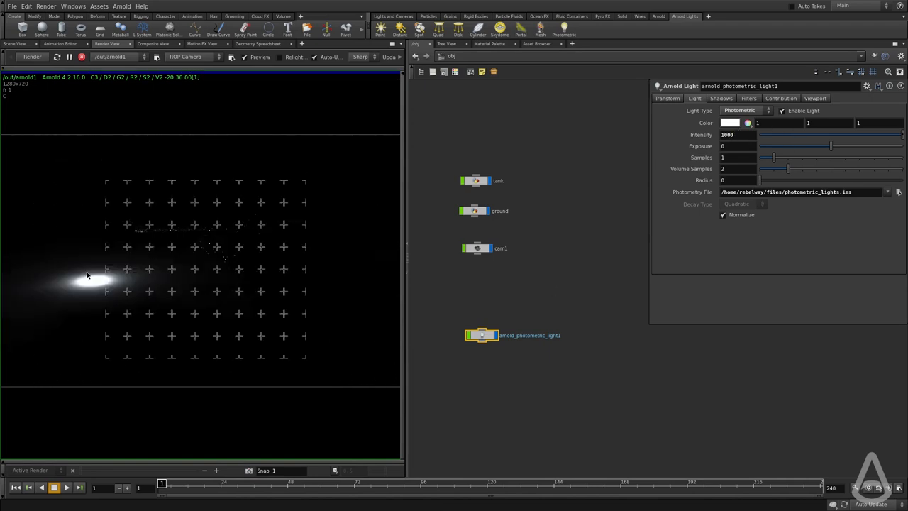
- Rotate the light 90 degrees on X and translate it to aim at the tank
left_click(667, 98)
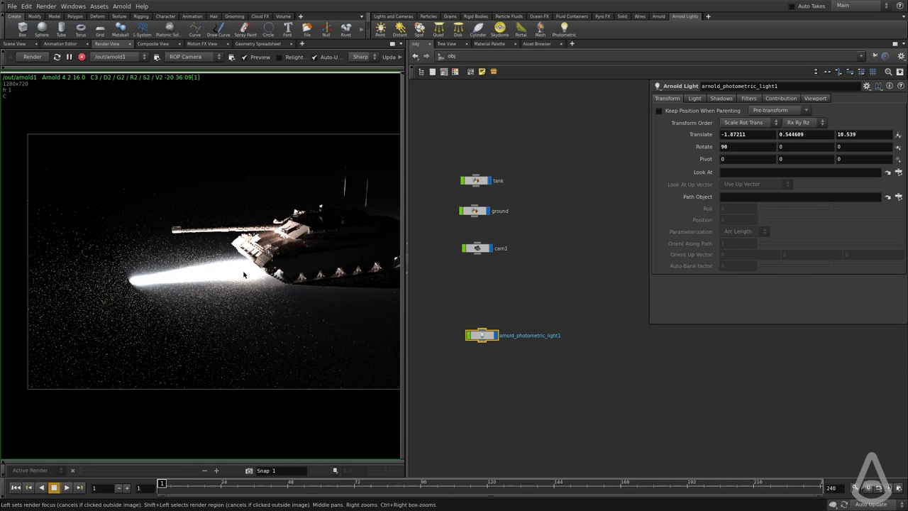
- Lower the light's Intensity from 1000 to 50 in its Light parameters
left_click(694, 98)
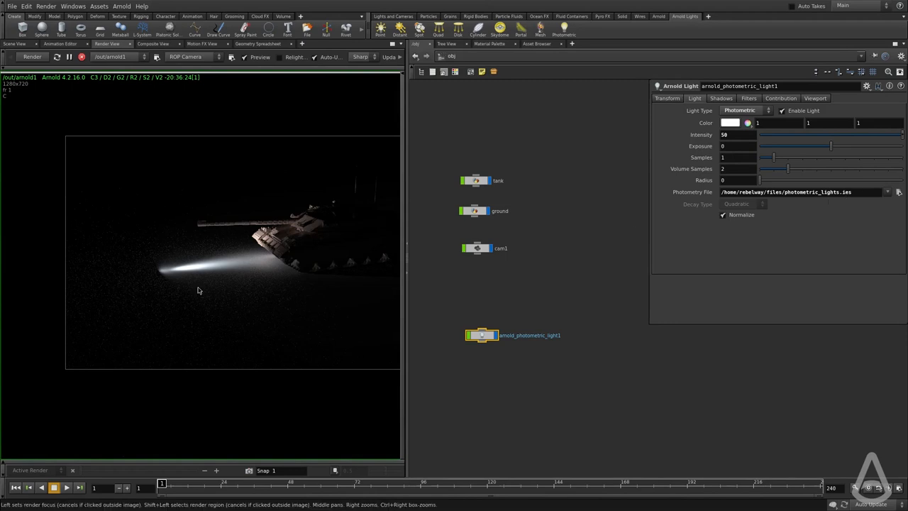
mouse_move(159, 270)
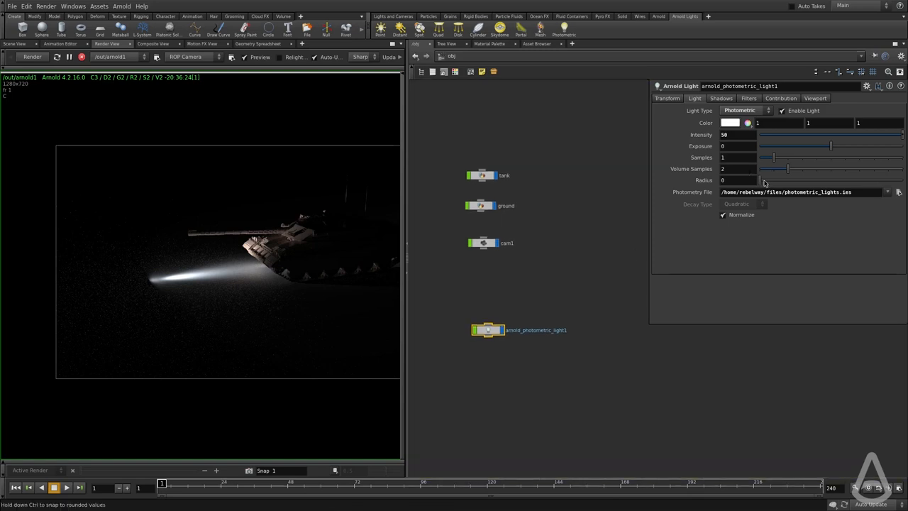
mouse_move(764, 183)
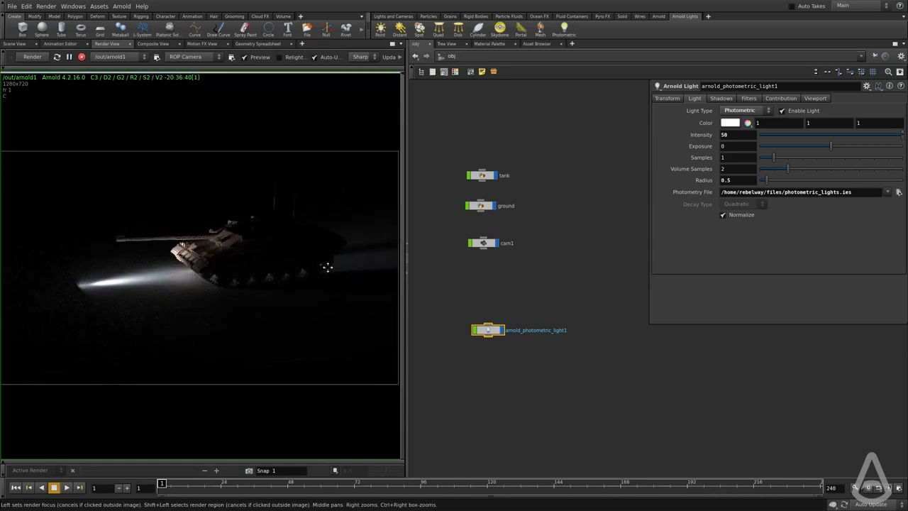
- Adjust the light's Radius to a small value to soften the tank's shadows
left_click_drag(765, 180, 774, 180)
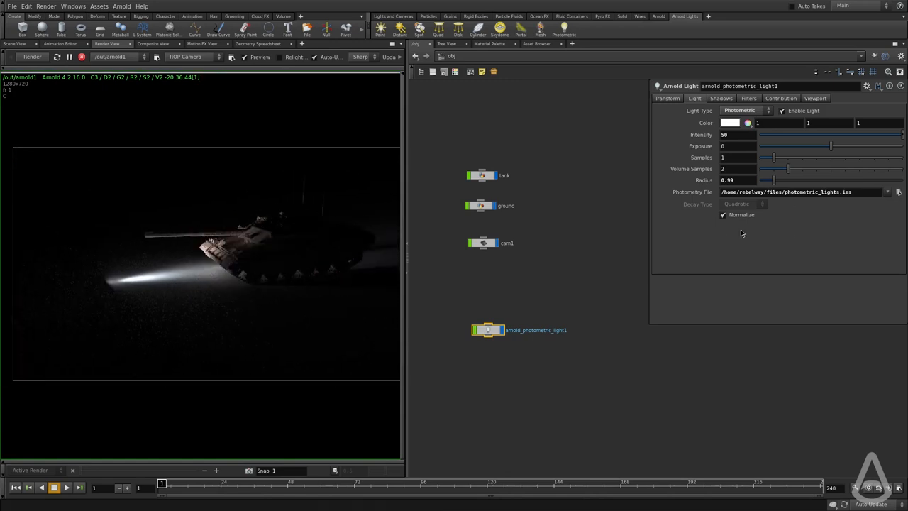
left_click(724, 215)
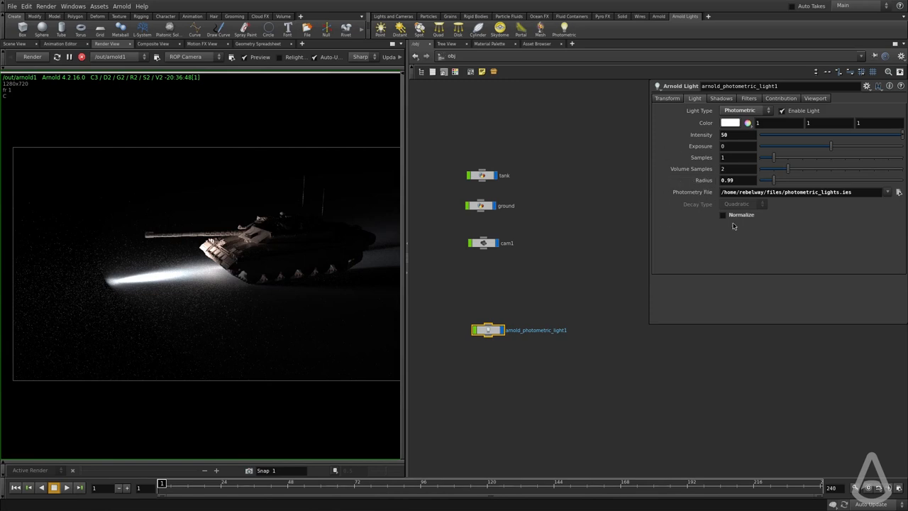
left_click(724, 216)
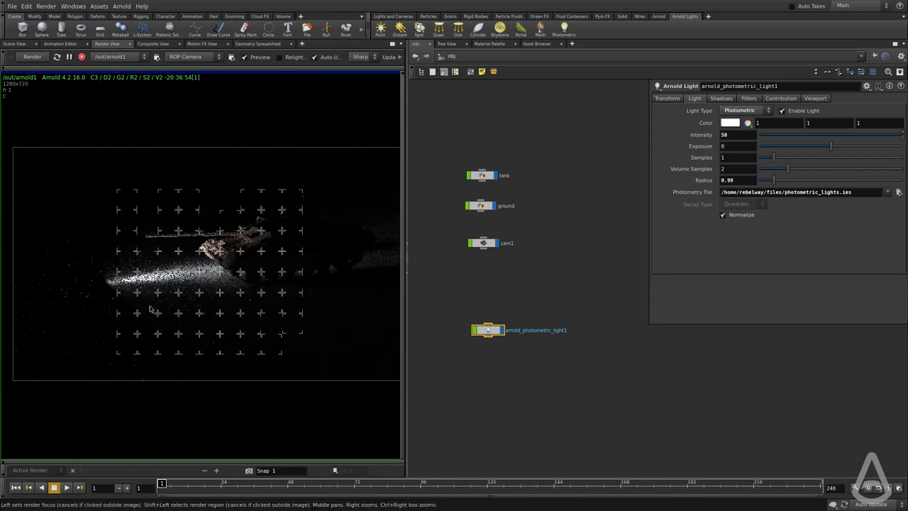